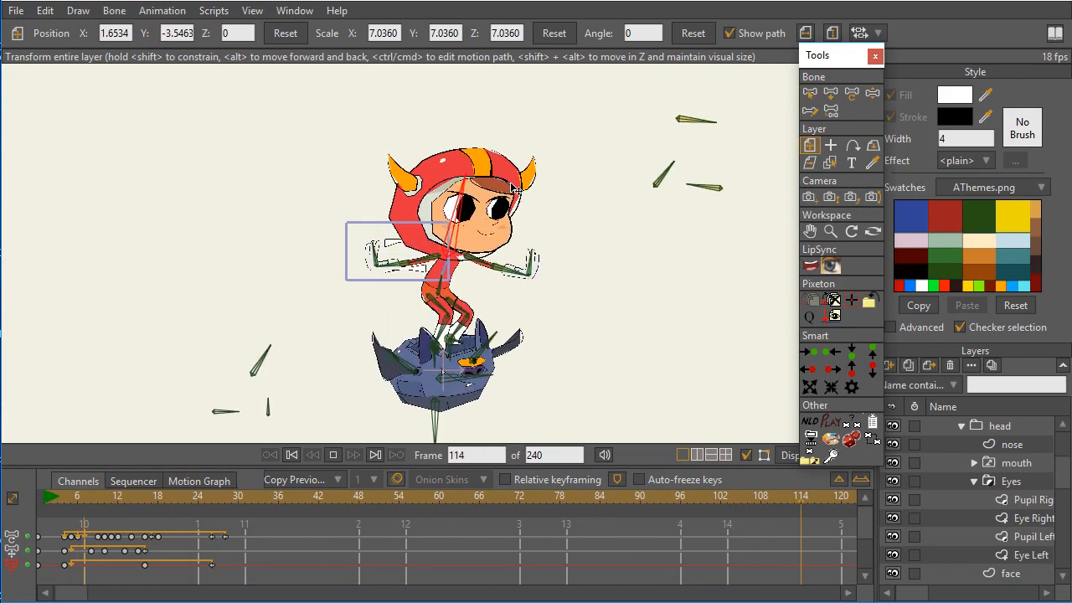
Bring up the Arms practice document with its Bone layer of two two-bone chains.
{"action": "left_click", "coordinate": [331, 455]}
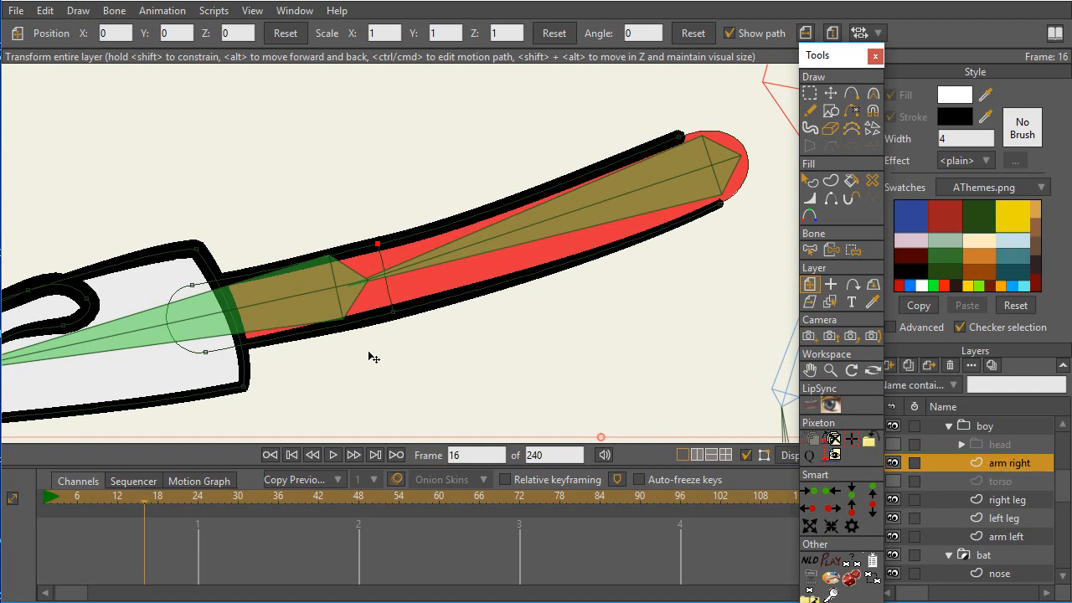
{"action": "mouse_move", "coordinate": [405, 260]}
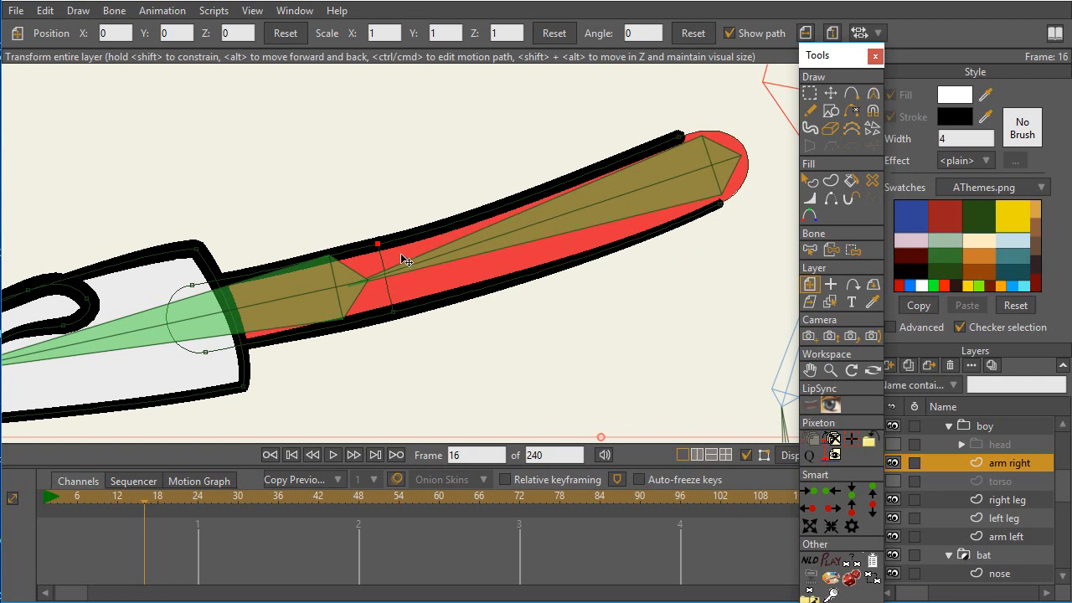
{"action": "mouse_move", "coordinate": [409, 268]}
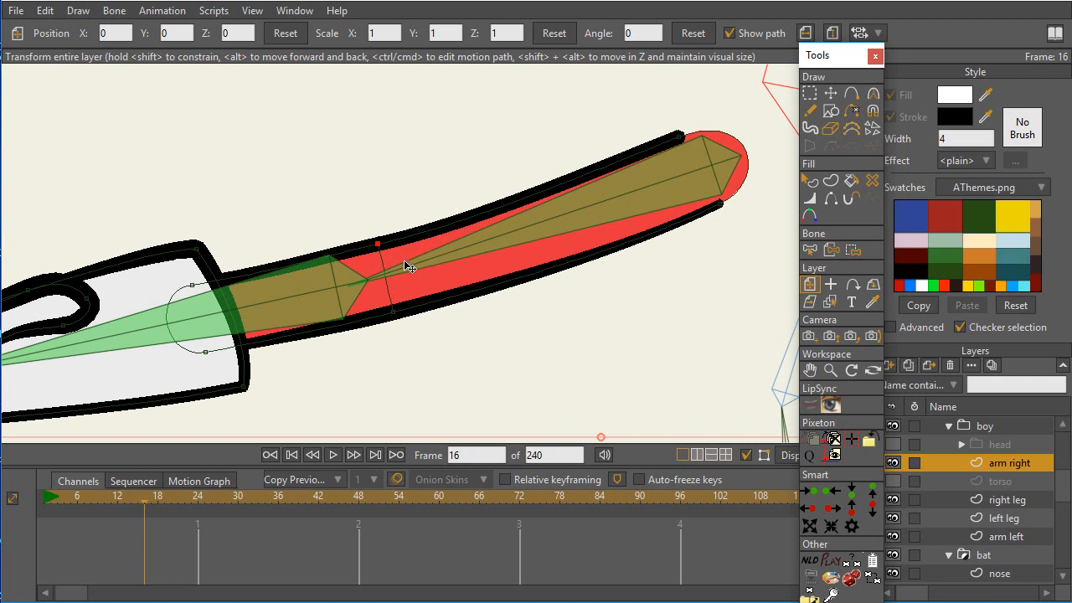
{"action": "mouse_move", "coordinate": [399, 275]}
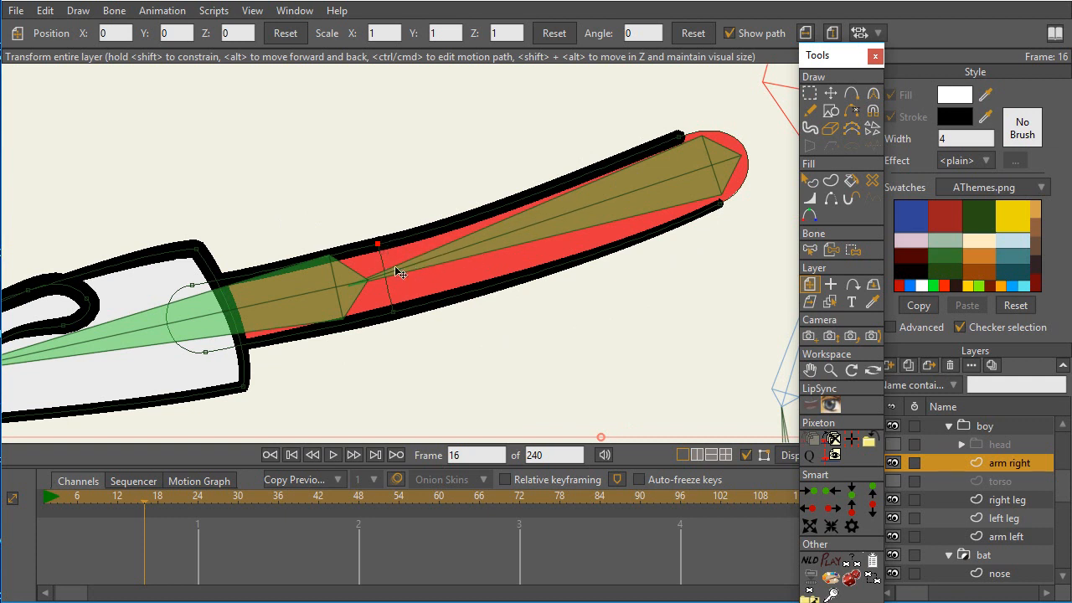
{"action": "mouse_move", "coordinate": [371, 283]}
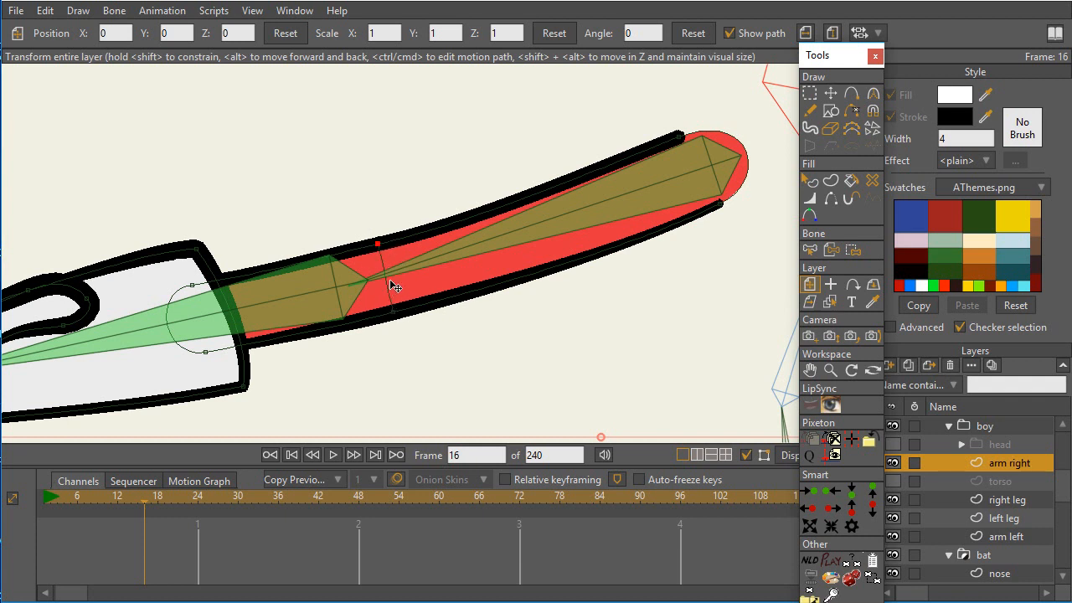
{"action": "mouse_move", "coordinate": [385, 252]}
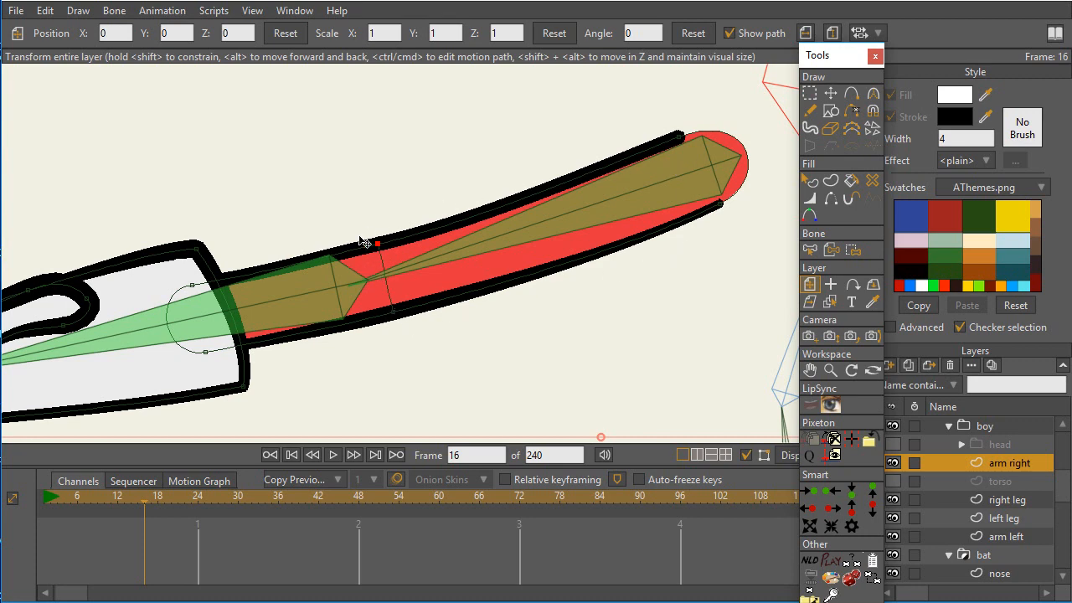
{"action": "mouse_move", "coordinate": [345, 295]}
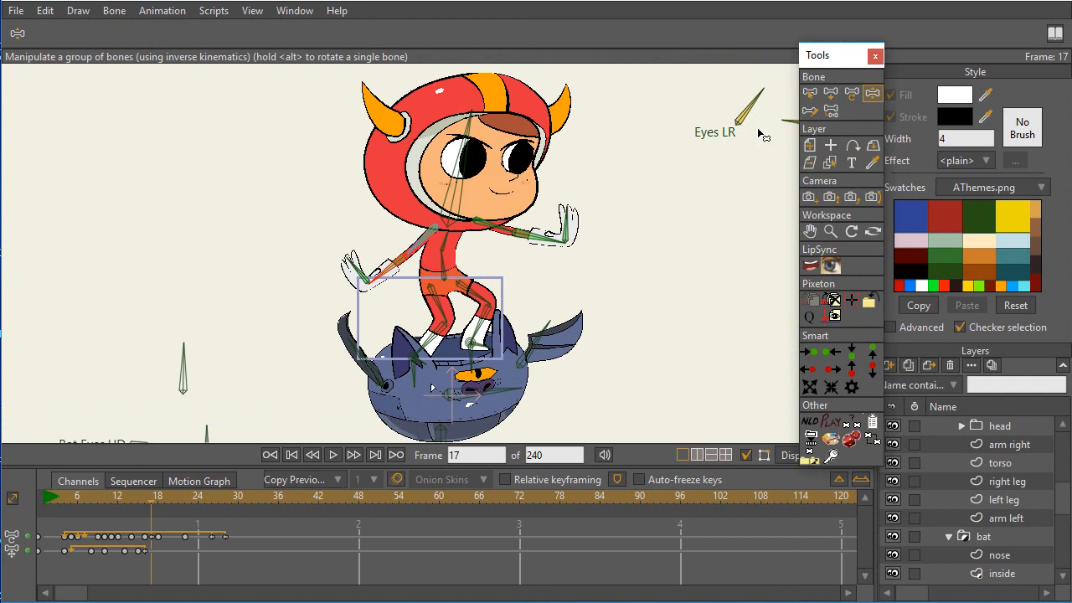
{"action": "mouse_move", "coordinate": [618, 221]}
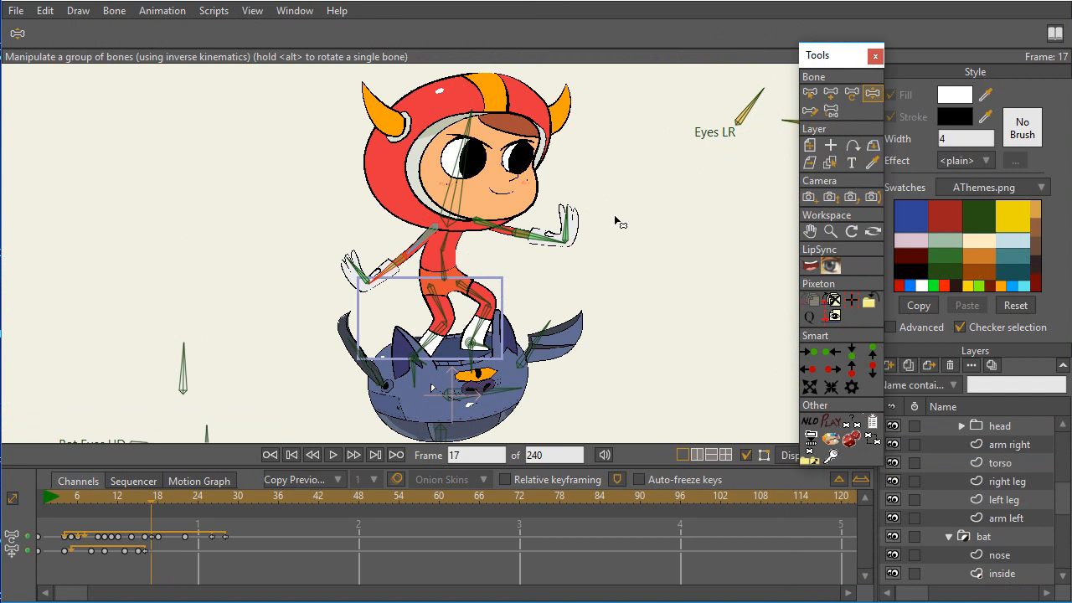
{"action": "mouse_move", "coordinate": [442, 266]}
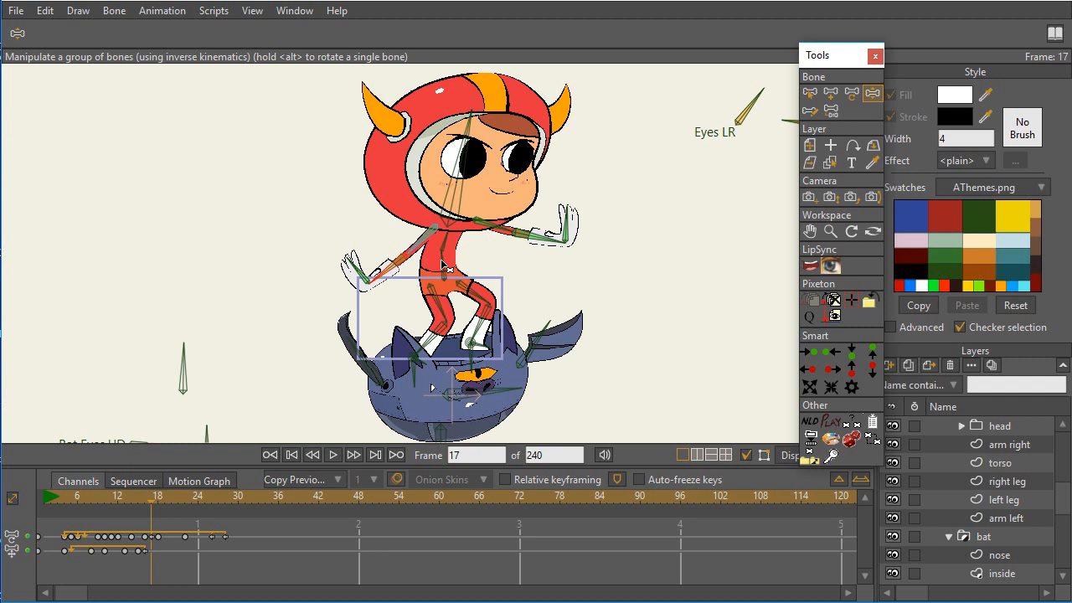
{"action": "mouse_move", "coordinate": [490, 254]}
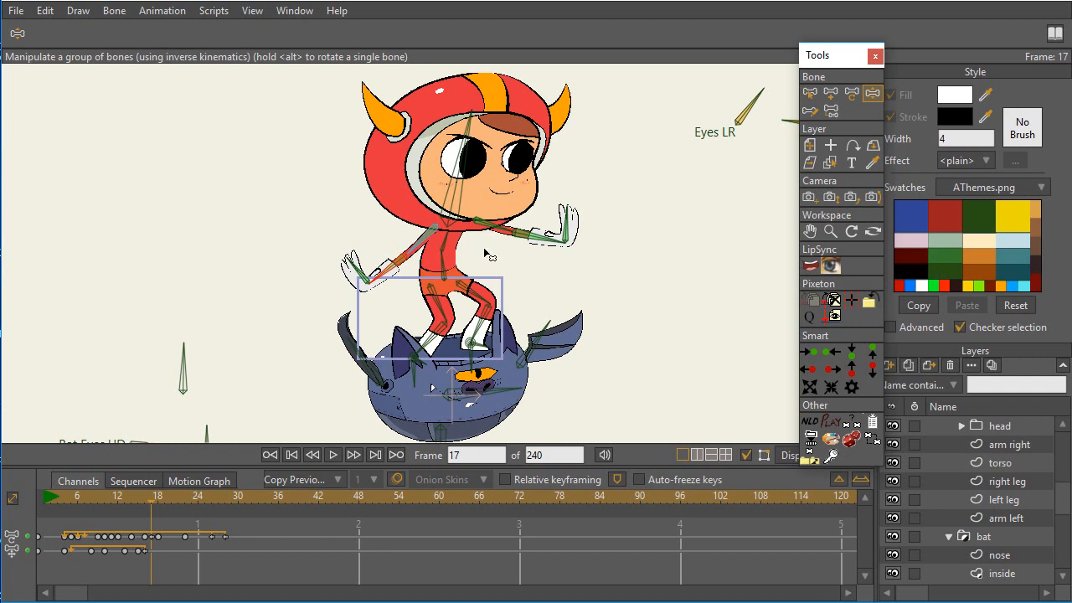
{"action": "mouse_move", "coordinate": [483, 261]}
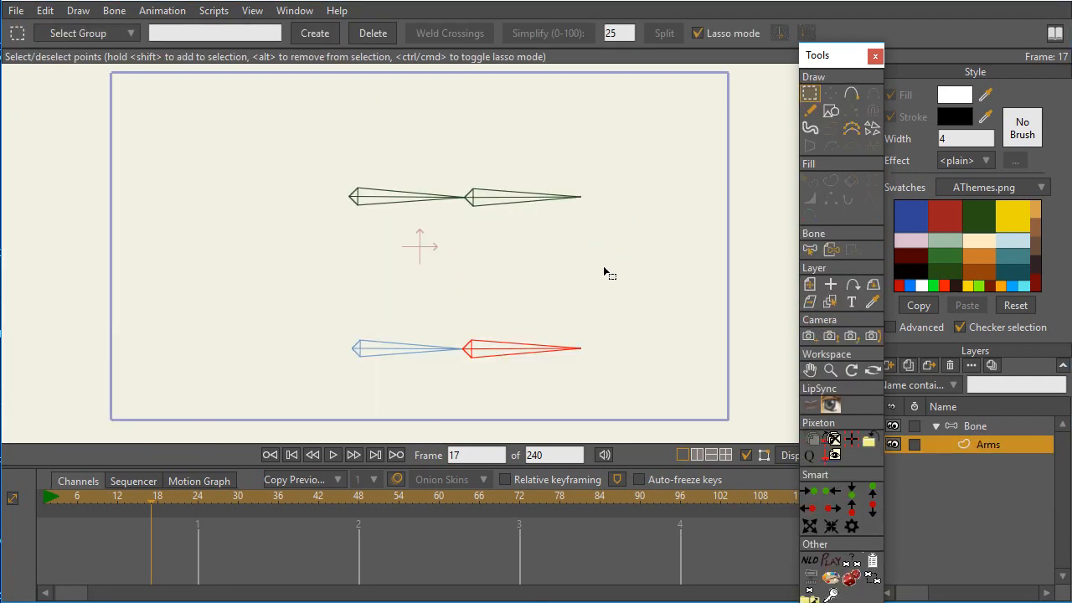
Draw a rectangle around the upper green bone chain and add elbow points on its long edges.
{"action": "left_click", "coordinate": [975, 427]}
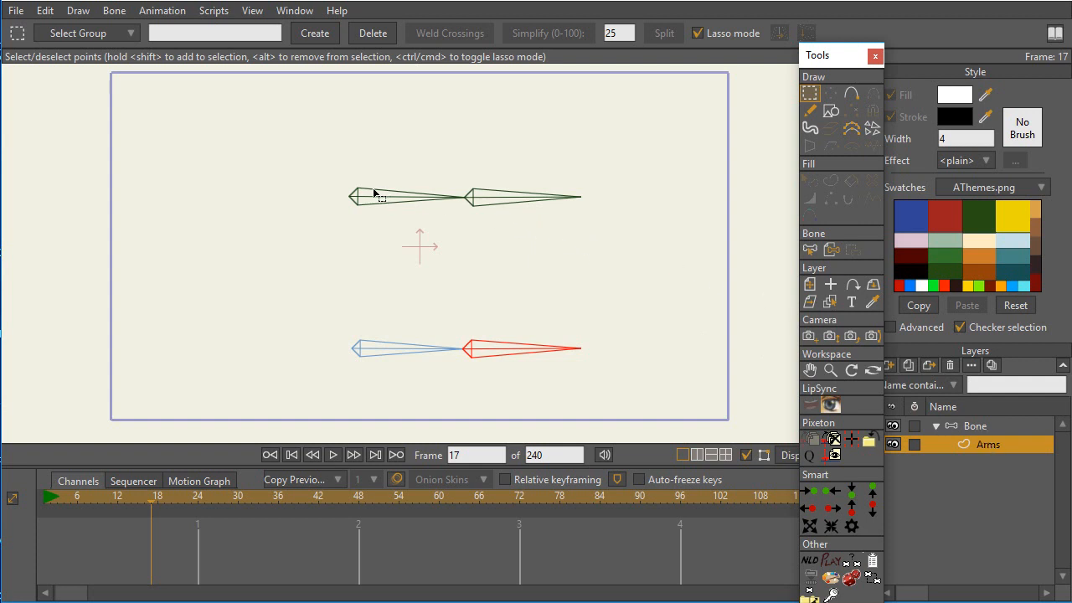
{"action": "mouse_move", "coordinate": [415, 362]}
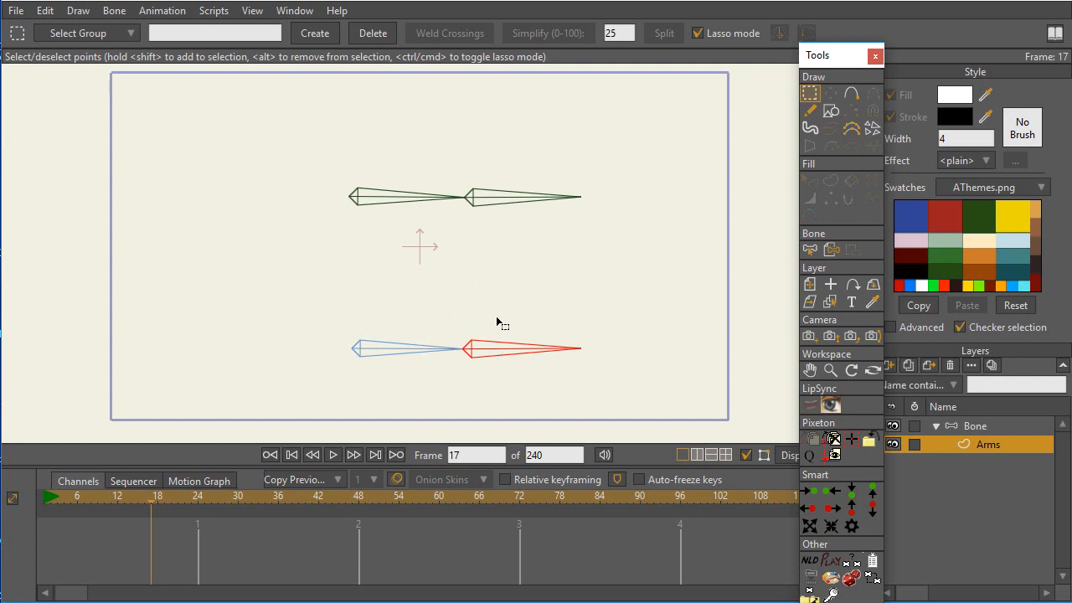
{"action": "left_click", "coordinate": [810, 110]}
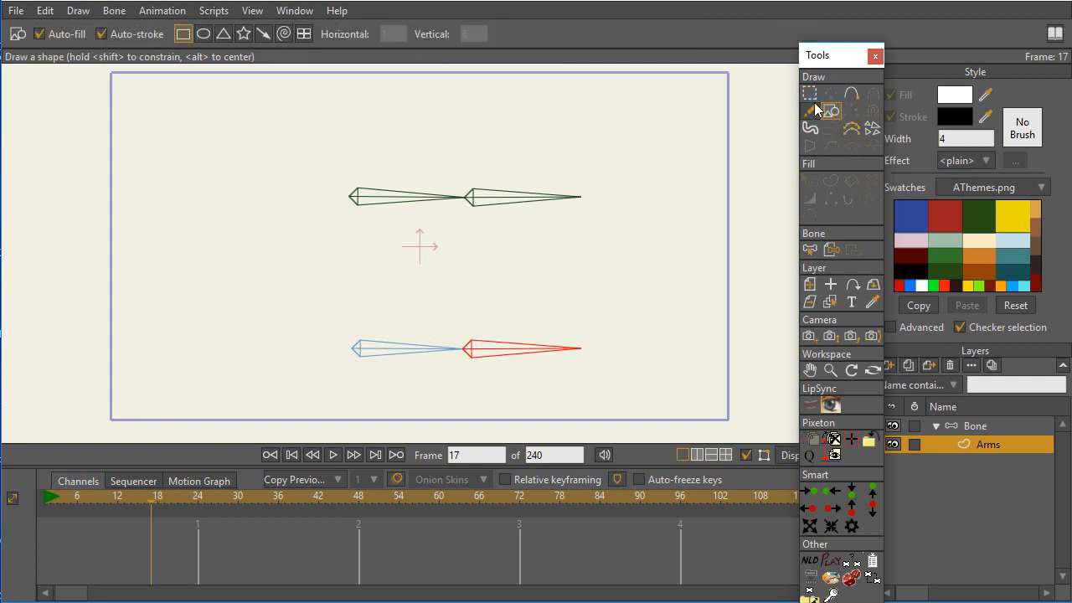
{"action": "mouse_move", "coordinate": [810, 110]}
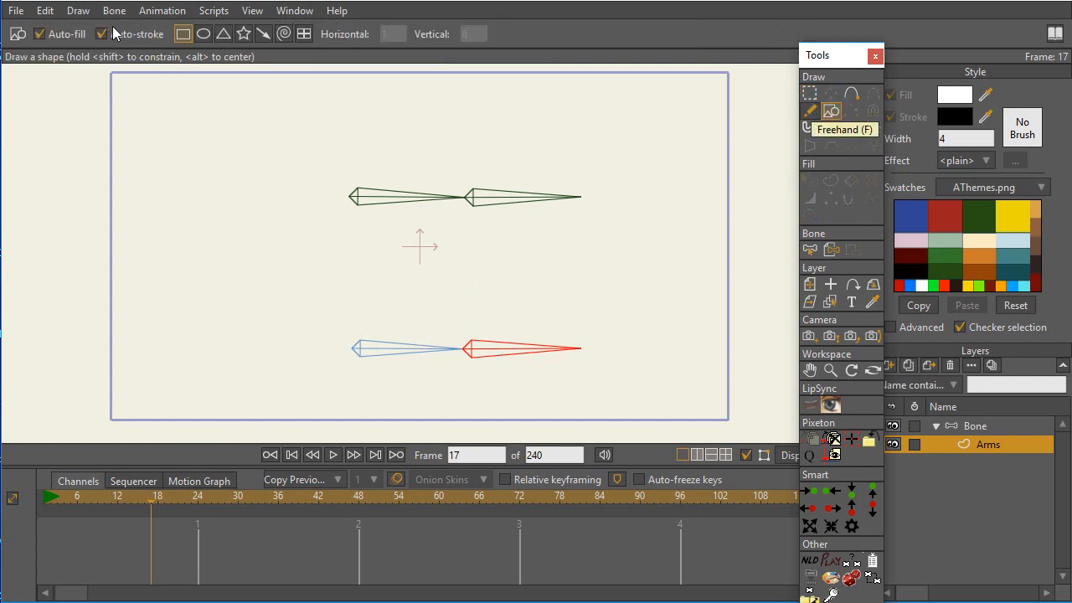
{"action": "left_click", "coordinate": [39, 34]}
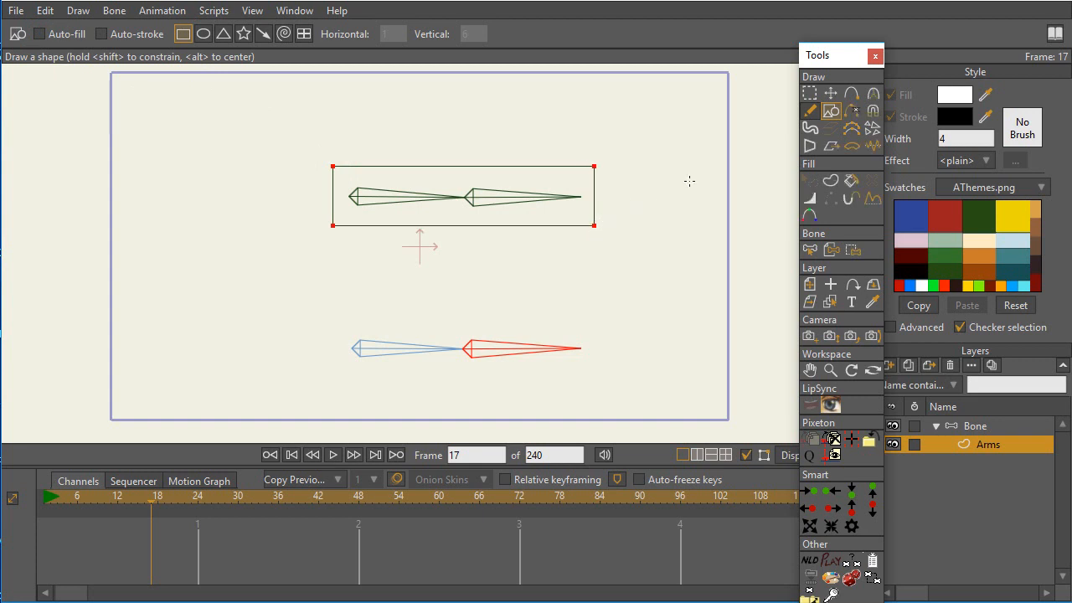
{"action": "left_click", "coordinate": [847, 110]}
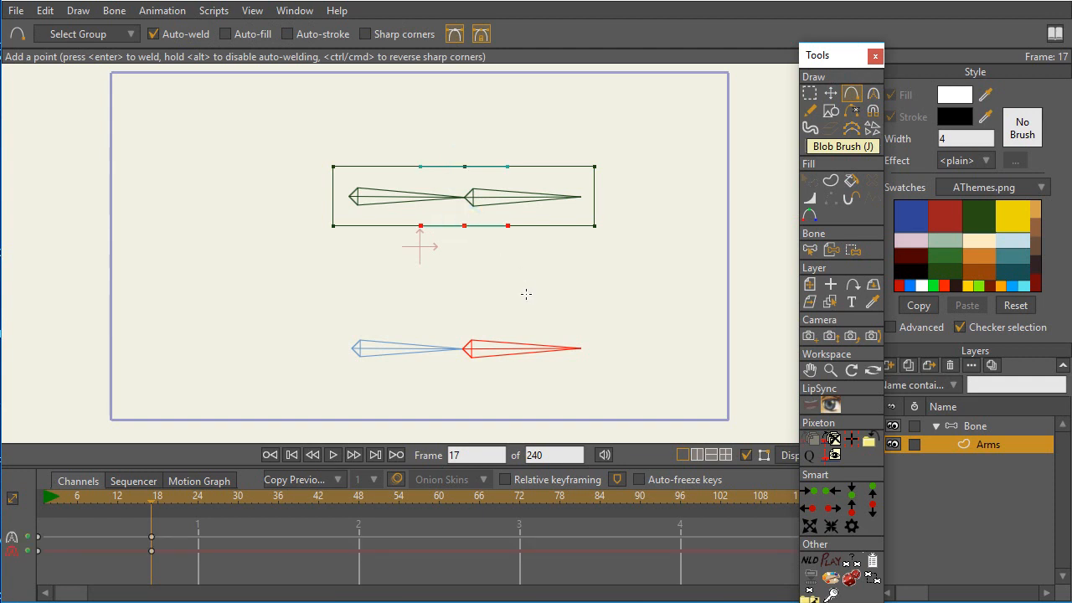
Enclose the lower blue-red bone chain in a rectangle with a vertical middle edge line.
{"action": "left_click", "coordinate": [811, 94]}
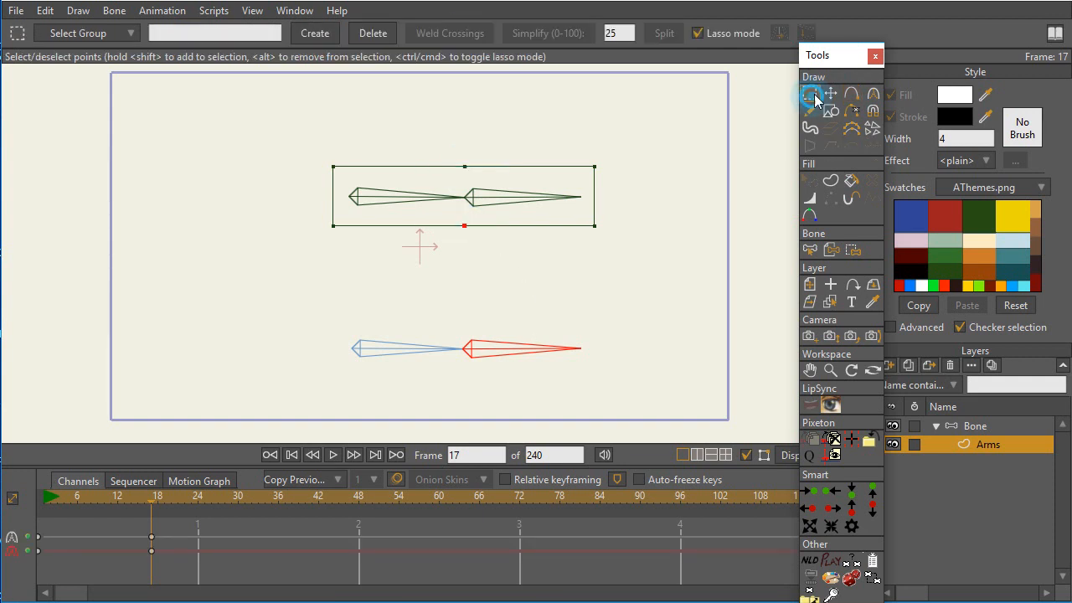
{"action": "left_click_drag", "start_coordinate": [318, 142], "coordinate": [369, 143]}
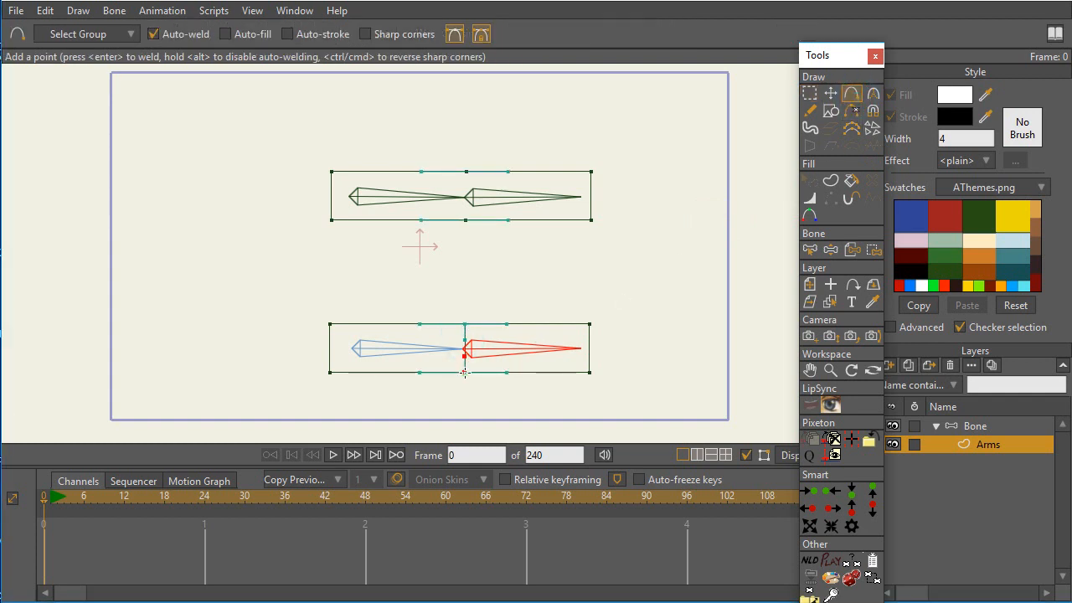
{"action": "mouse_move", "coordinate": [500, 372]}
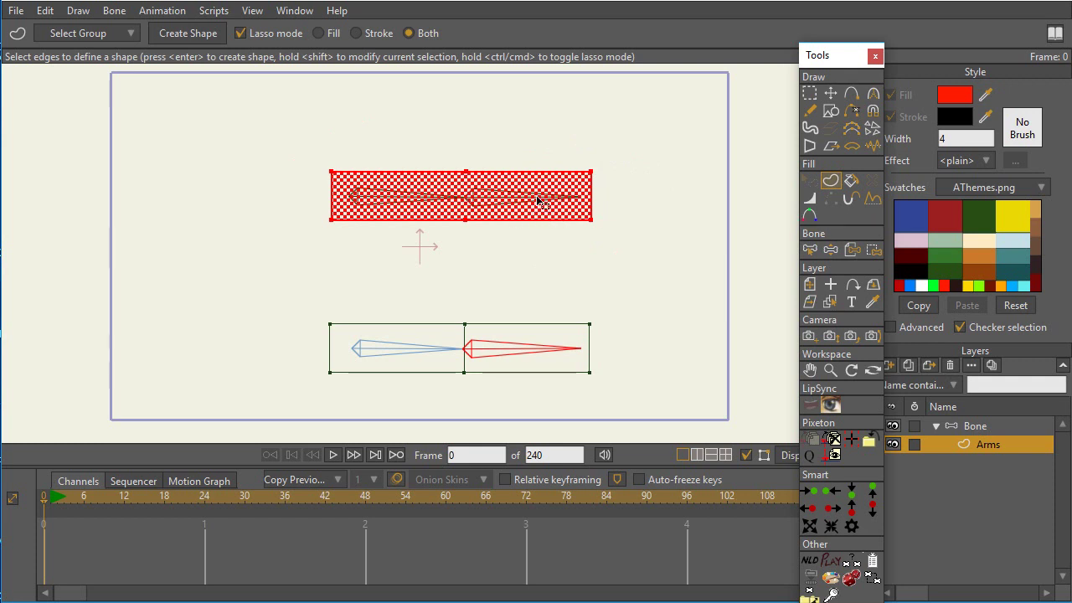
Create a solid red filled shape from the top rectangle's edges.
{"action": "left_click", "coordinate": [189, 33]}
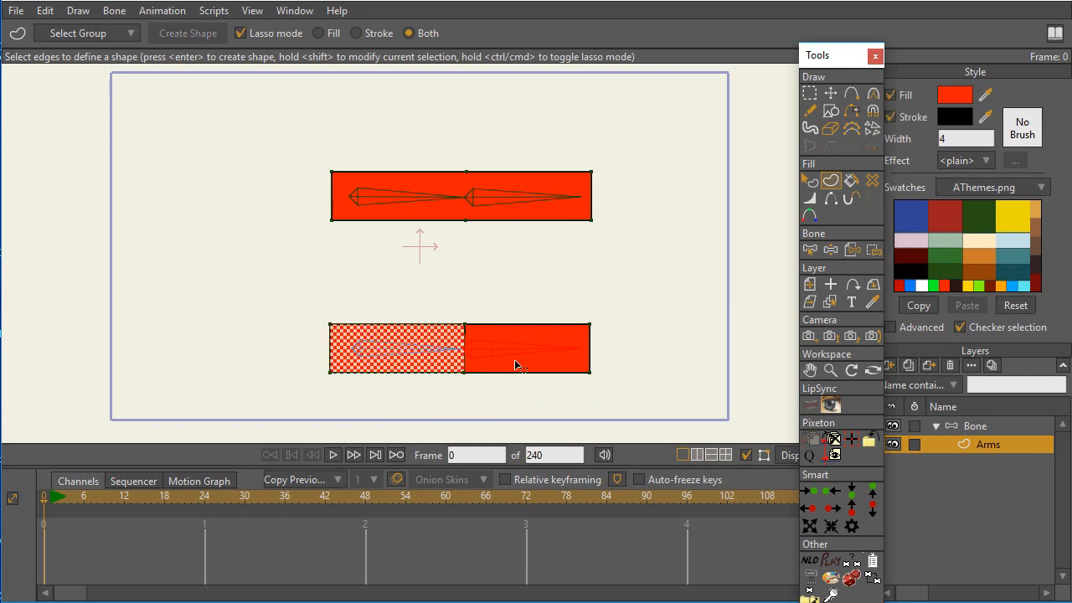
{"action": "mouse_move", "coordinate": [835, 199]}
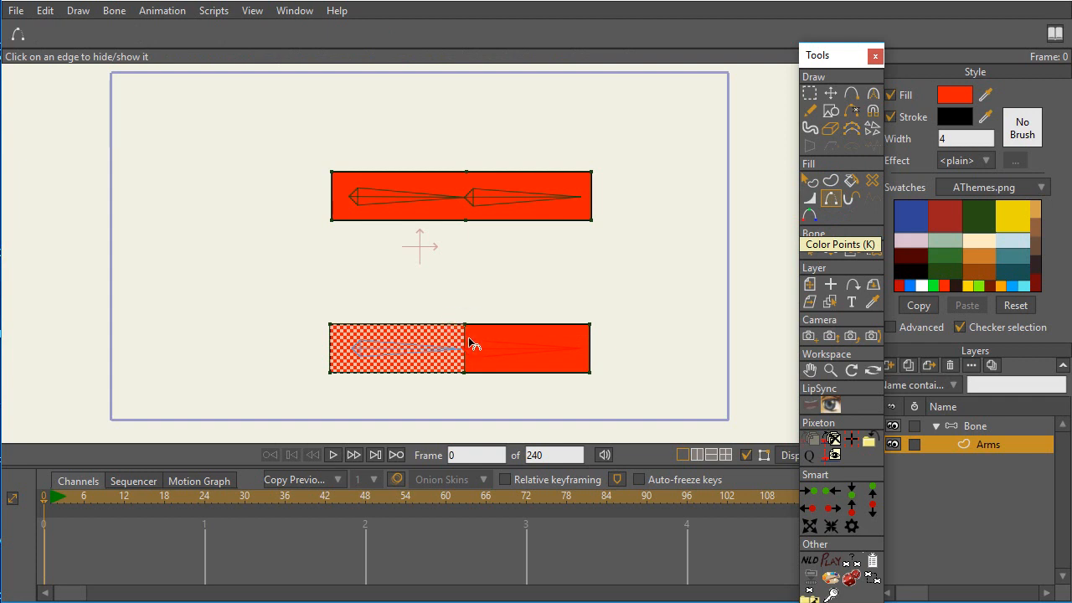
{"action": "mouse_move", "coordinate": [483, 347]}
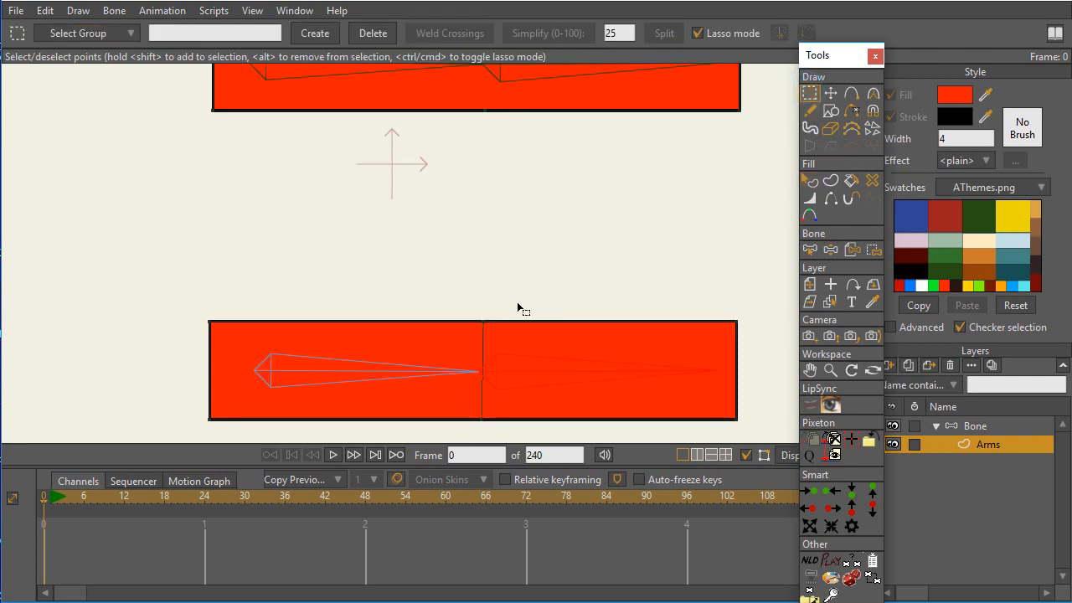
{"action": "mouse_move", "coordinate": [462, 298]}
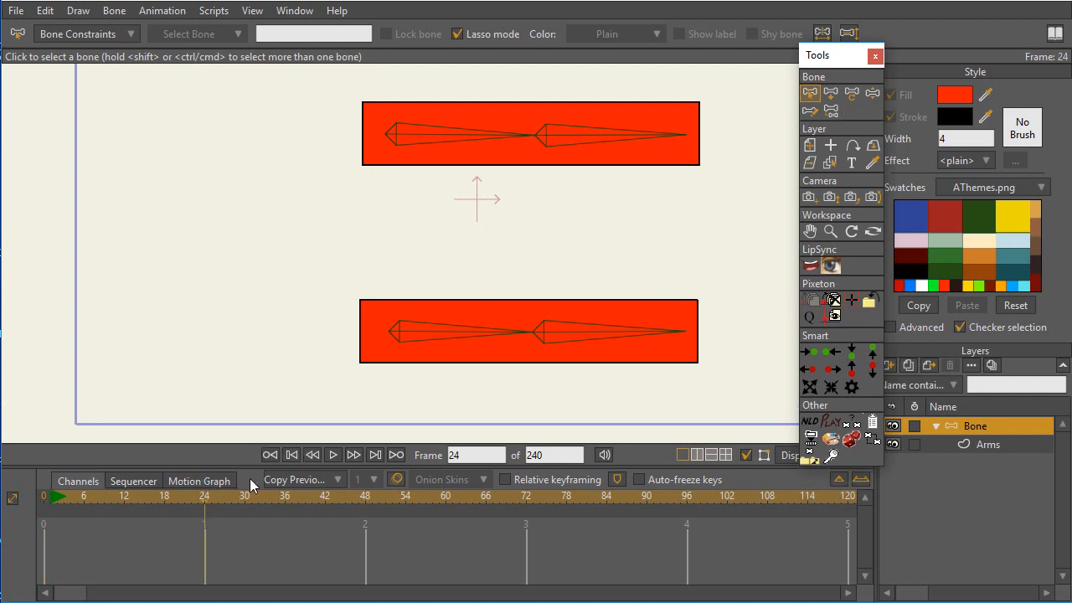
{"action": "mouse_move", "coordinate": [874, 84]}
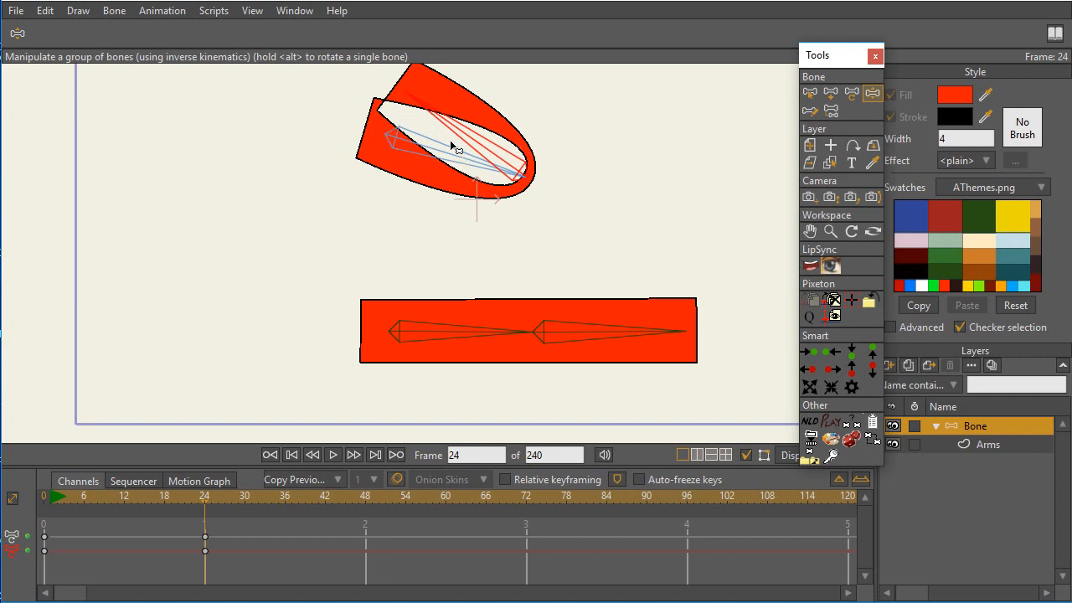
{"action": "mouse_move", "coordinate": [688, 268]}
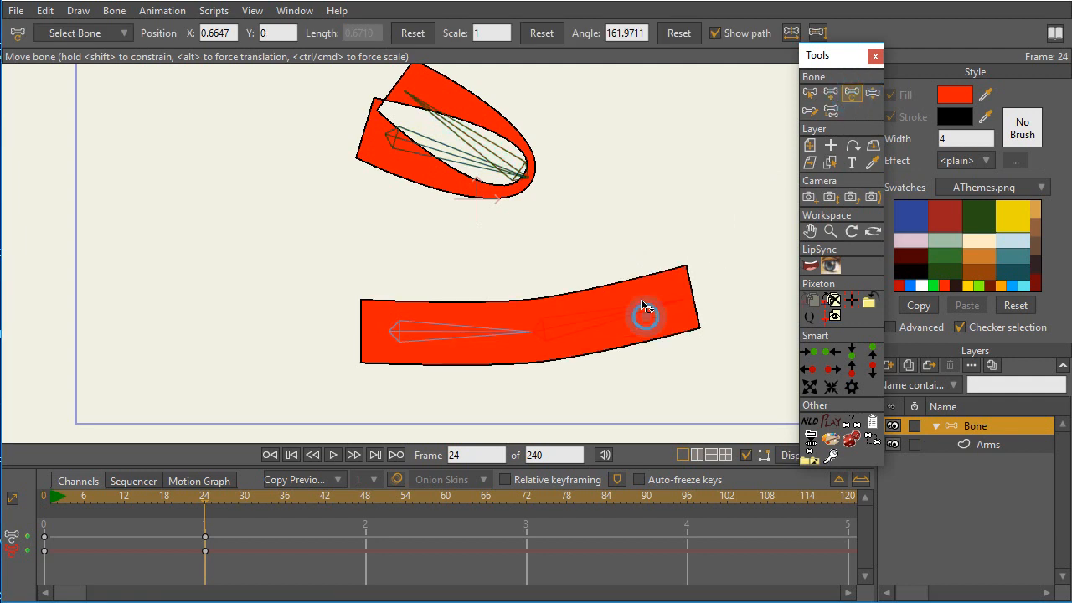
Rotate the bottom arm's forearm bone back over its upper arm at frame 24.
{"action": "left_click_drag", "start_coordinate": [644, 310], "coordinate": [477, 321]}
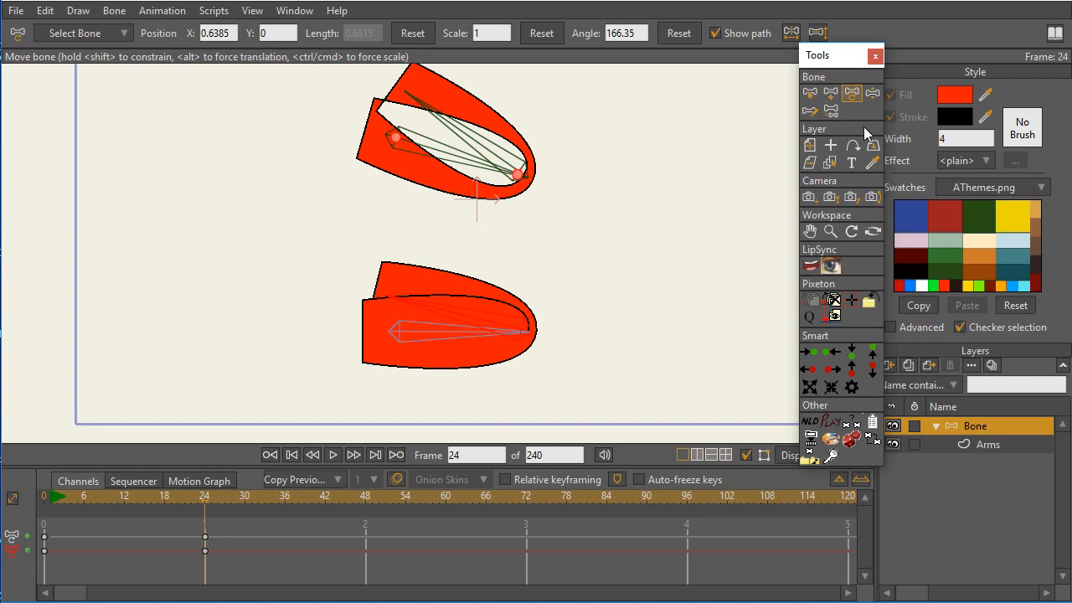
On the Arms layer, select the elbow-end points of both bent arms for curvature editing.
{"action": "left_click", "coordinate": [984, 444]}
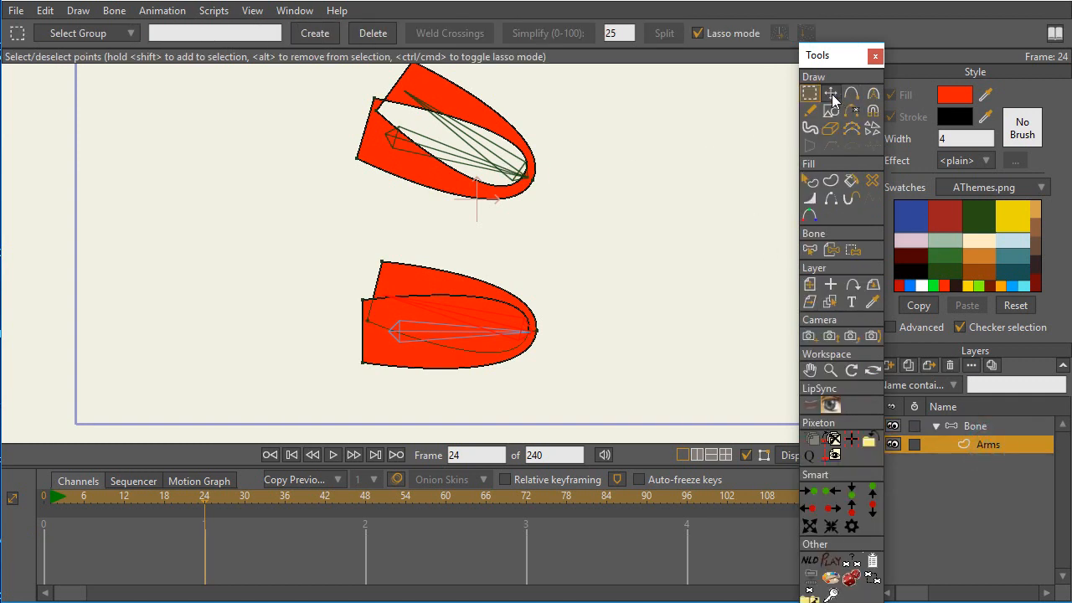
{"action": "left_click", "coordinate": [831, 92]}
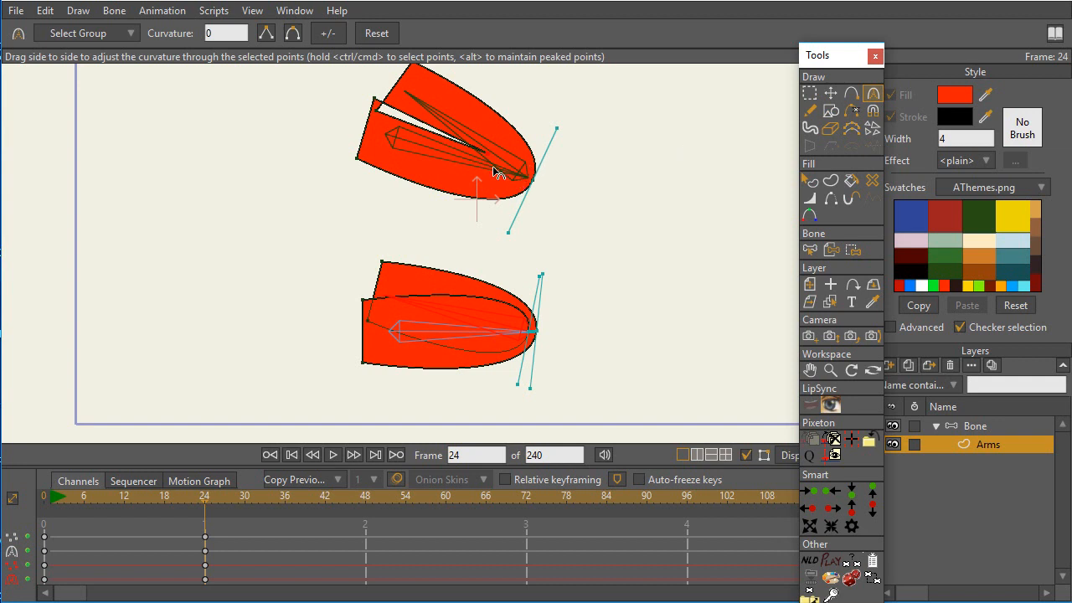
{"action": "mouse_move", "coordinate": [394, 113]}
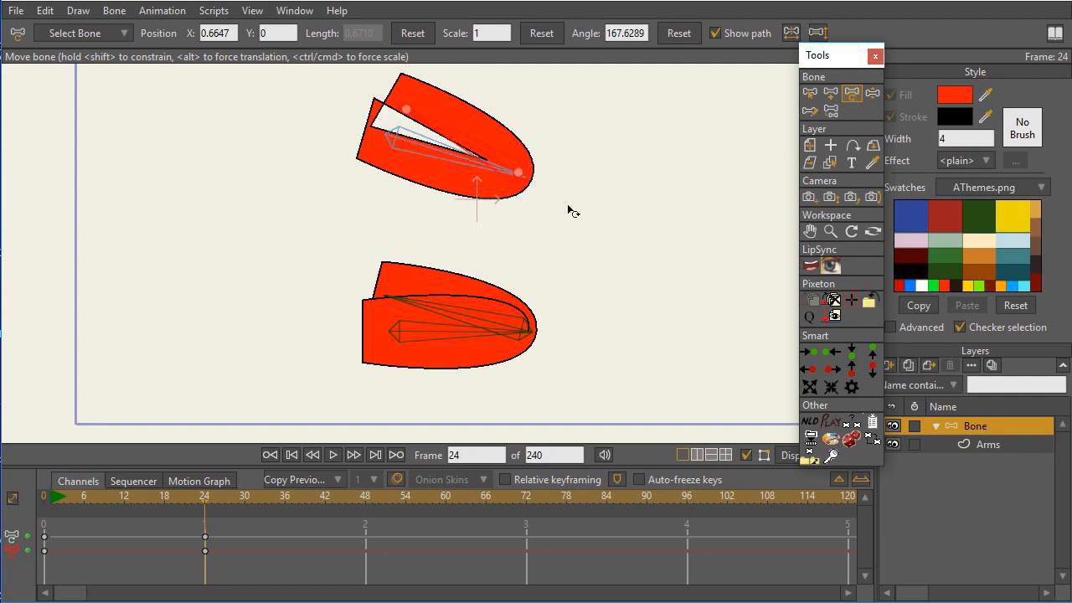
On the Arms layer, move the bottom arm's elbow point slightly inward at frame 24.
{"action": "left_click", "coordinate": [984, 444]}
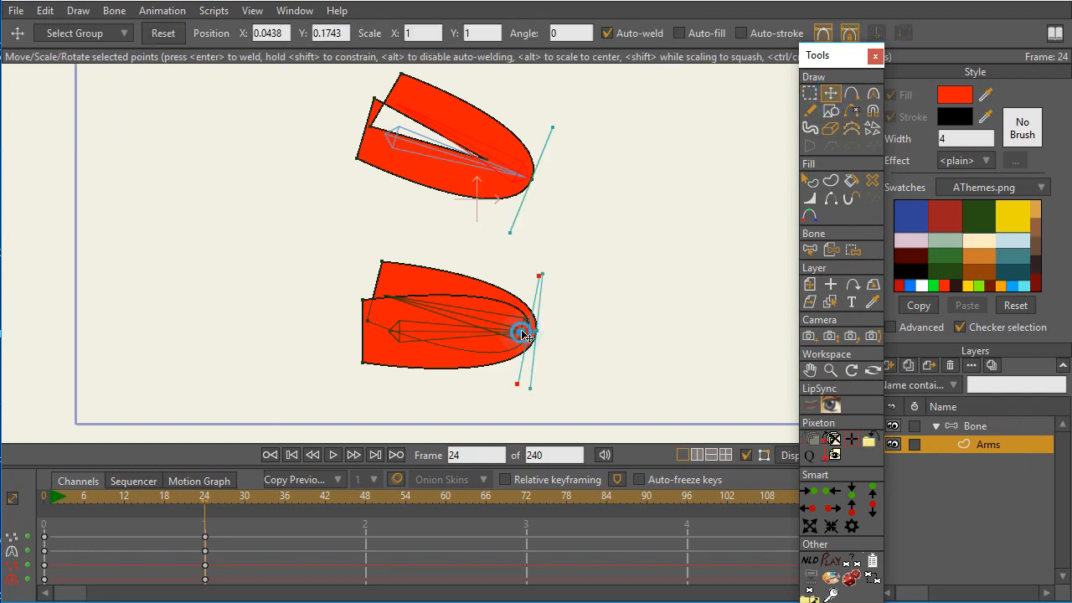
{"action": "left_click_drag", "start_coordinate": [519, 332], "coordinate": [503, 325]}
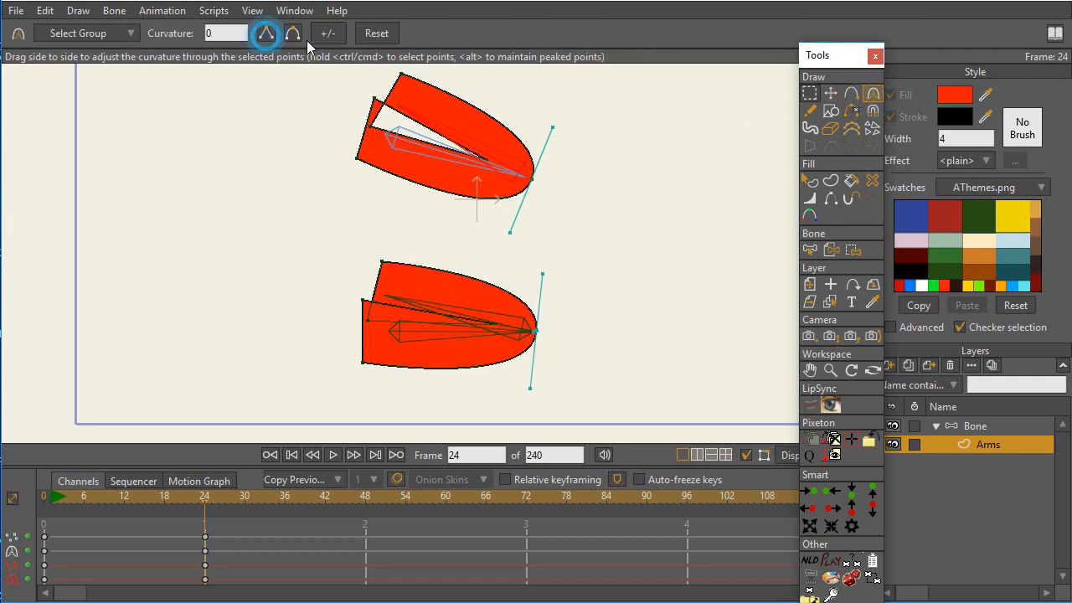
{"action": "mouse_move", "coordinate": [427, 318]}
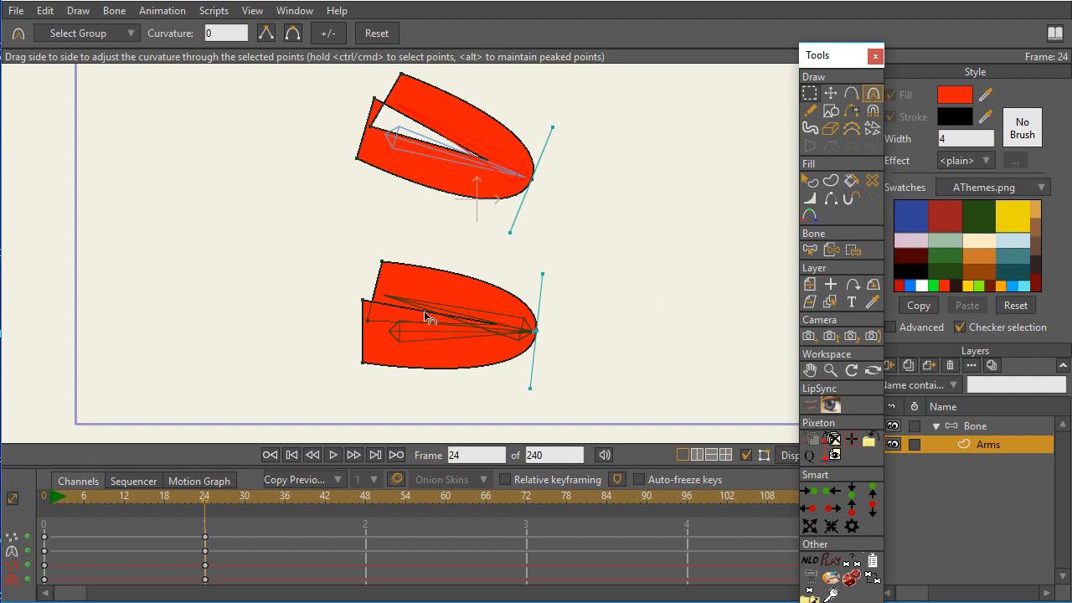
{"action": "mouse_move", "coordinate": [425, 319]}
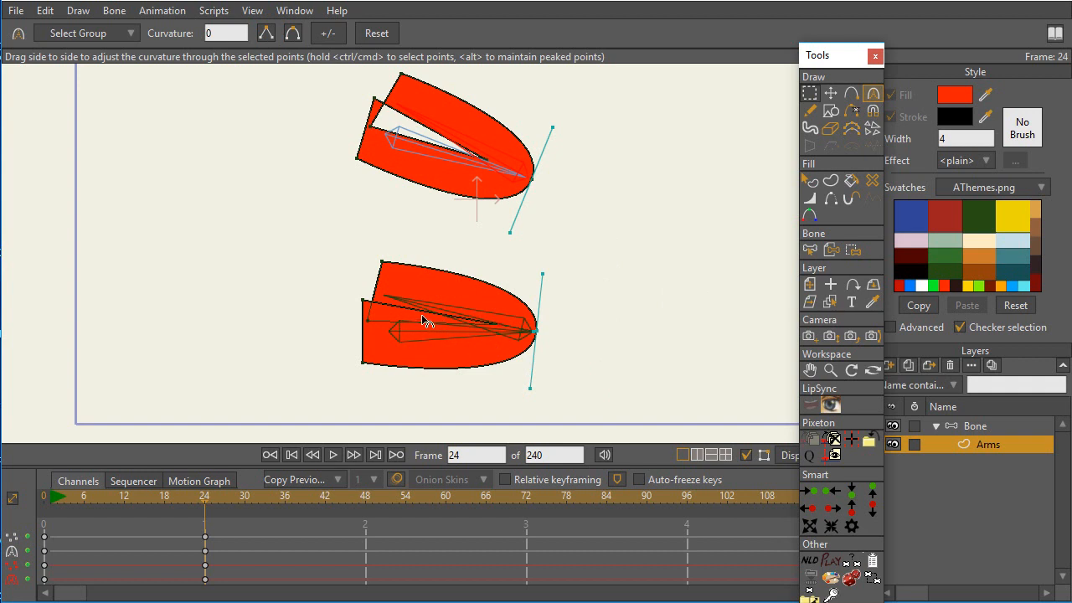
{"action": "mouse_move", "coordinate": [466, 161]}
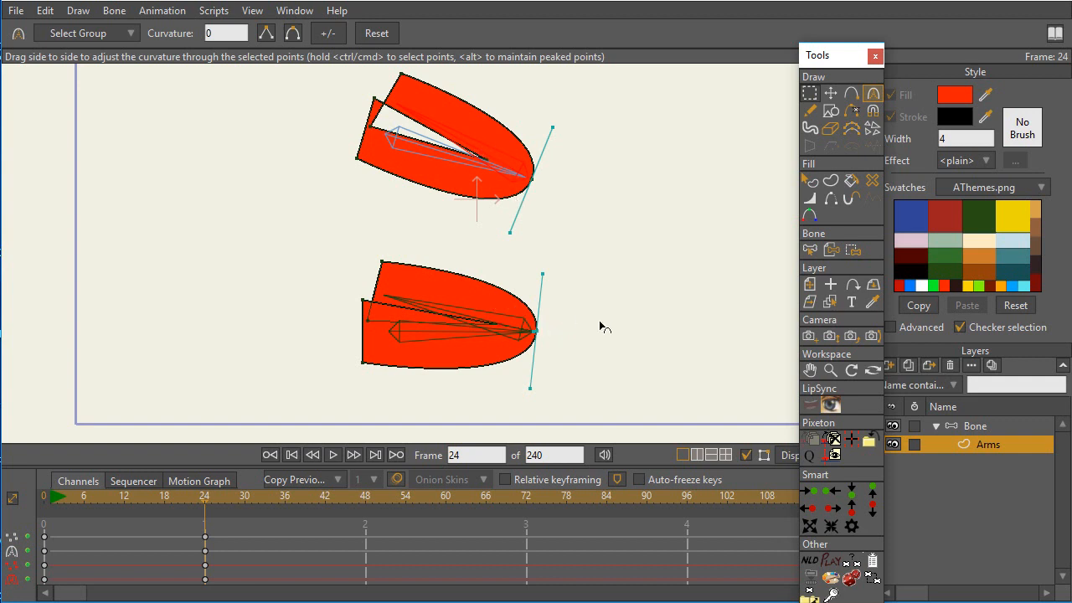
Straighten the bottom arm at frame 24, leaving its middle edge line tilted.
{"action": "left_click", "coordinate": [975, 426]}
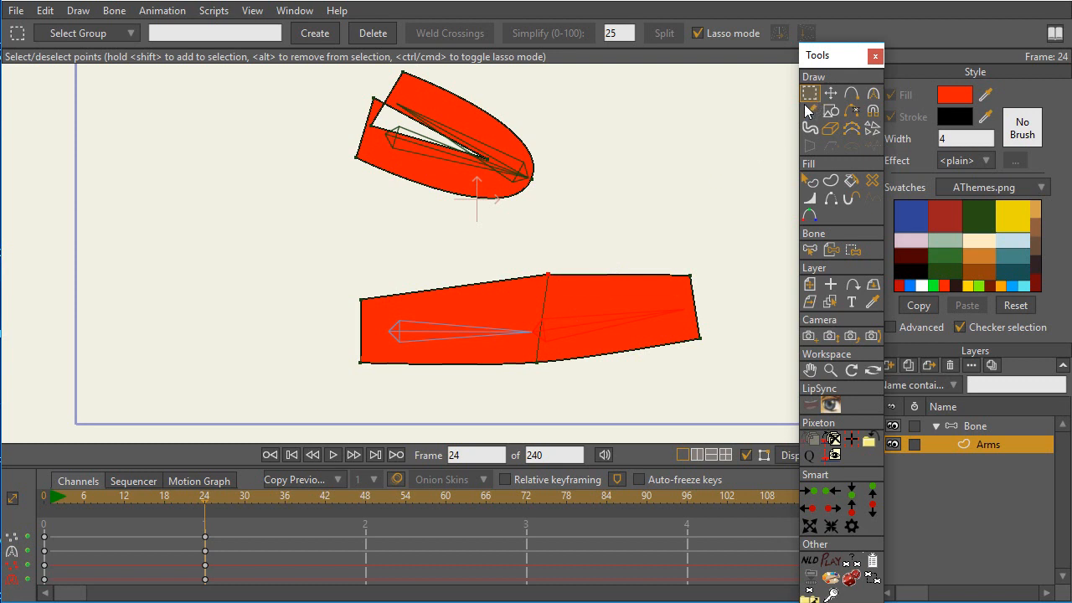
{"action": "mouse_move", "coordinate": [549, 368]}
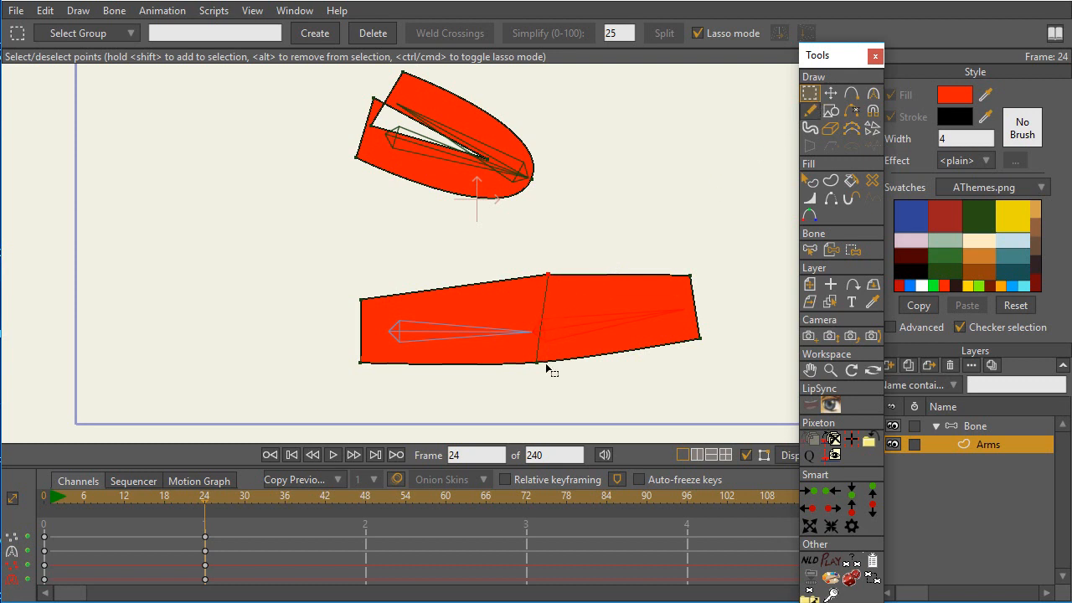
{"action": "mouse_move", "coordinate": [554, 385]}
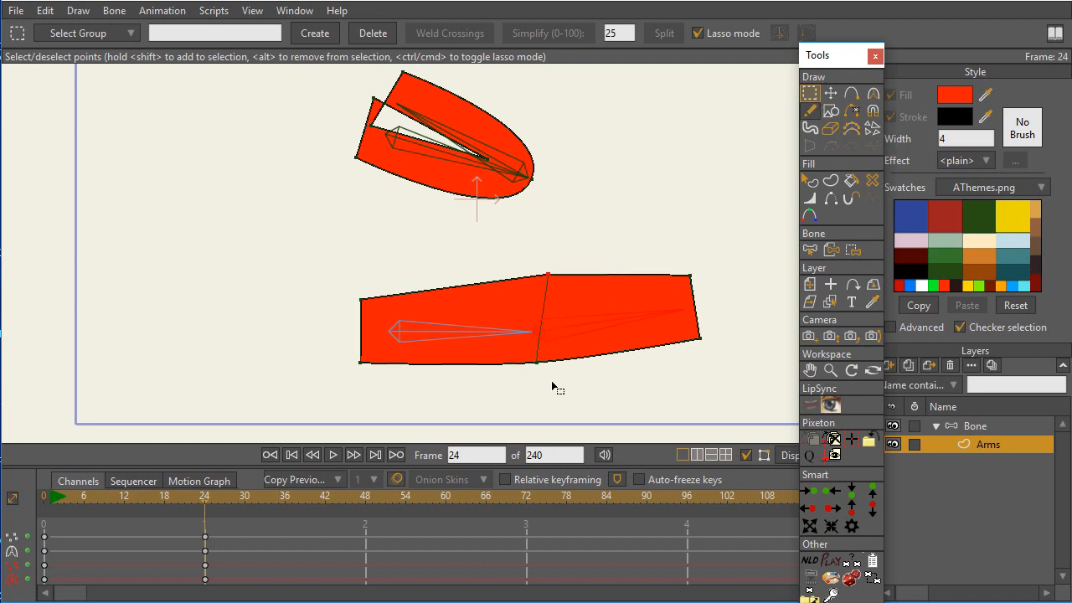